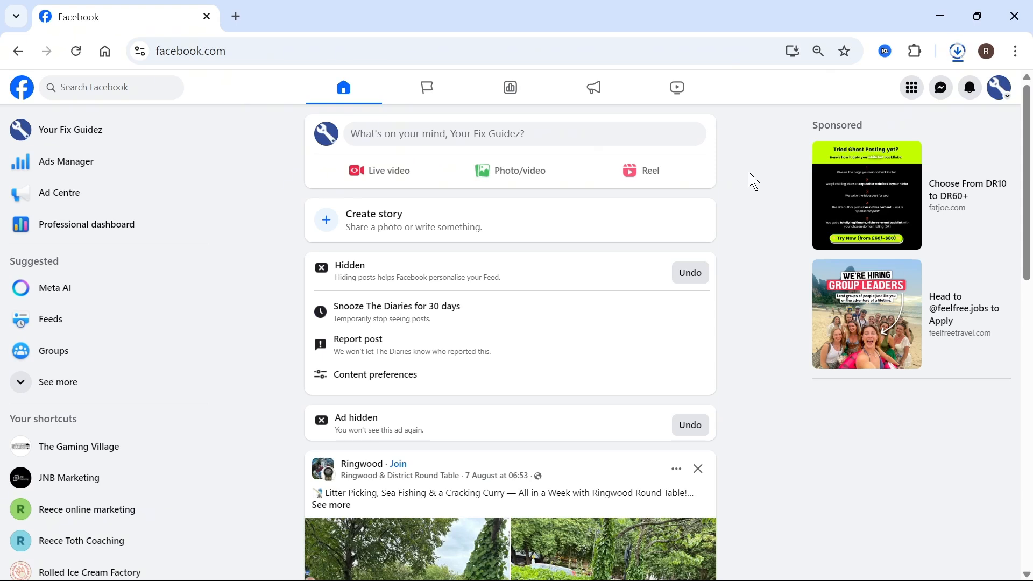
- Bring up all Facebook profiles and Pages from the account avatar menu, with Your Fix Guidez active
left_click(191, 51)
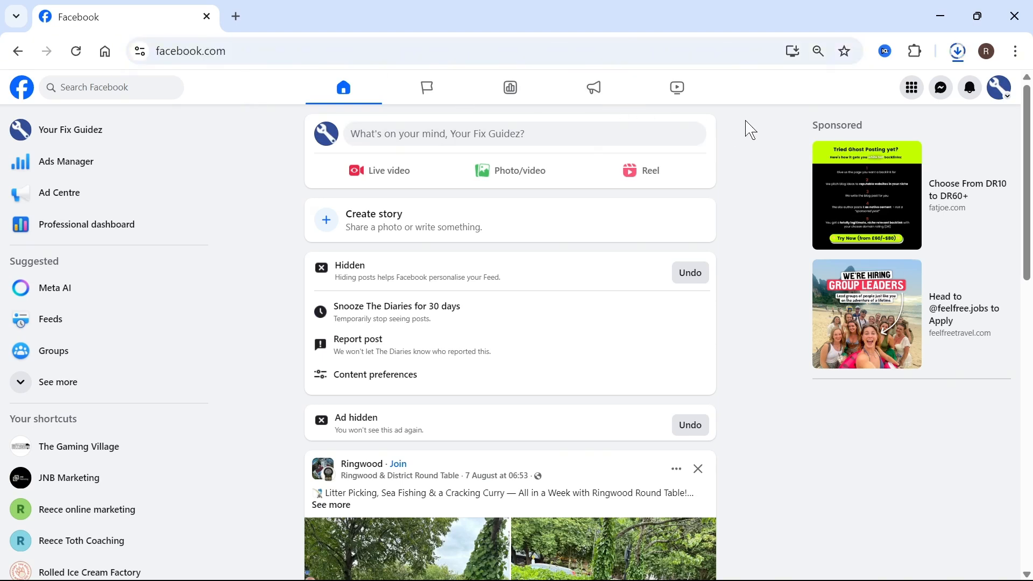
mouse_move(999, 87)
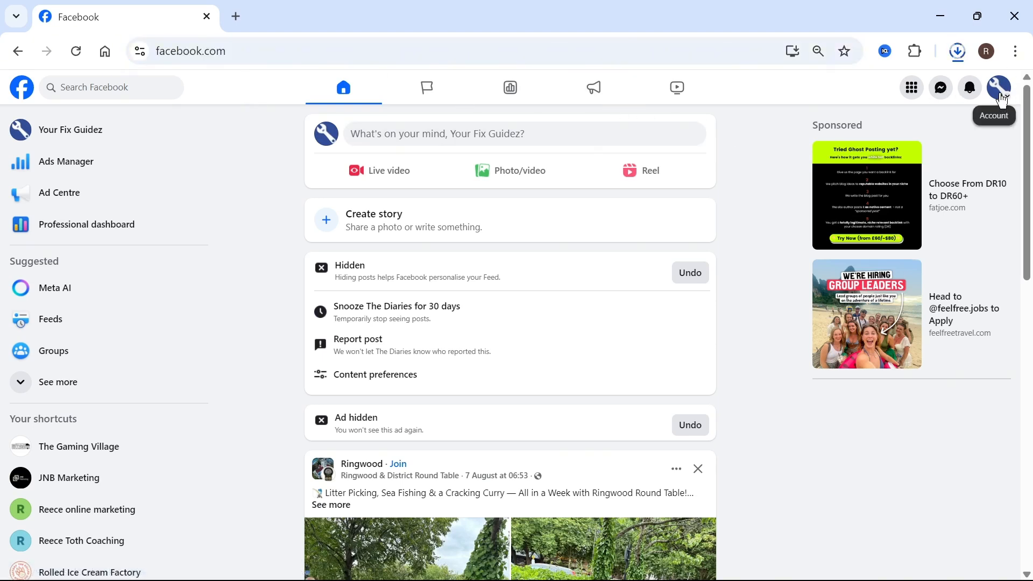
left_click(999, 87)
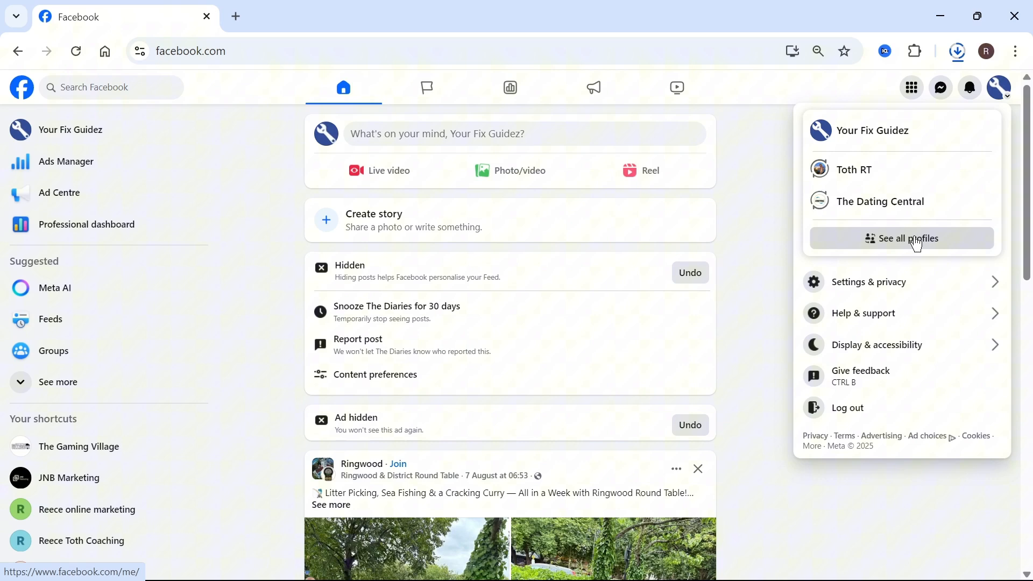
left_click(910, 238)
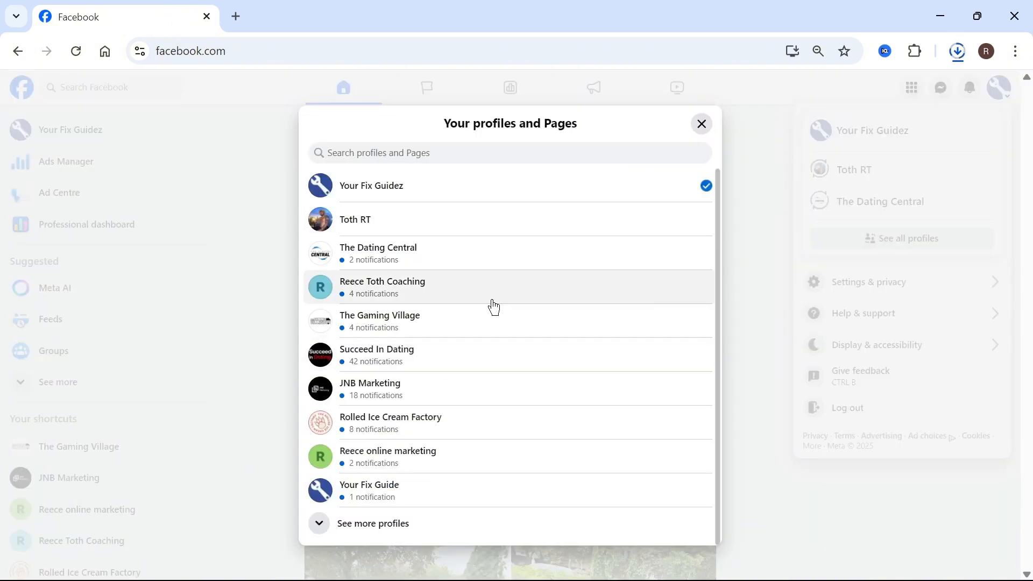
mouse_move(465, 298)
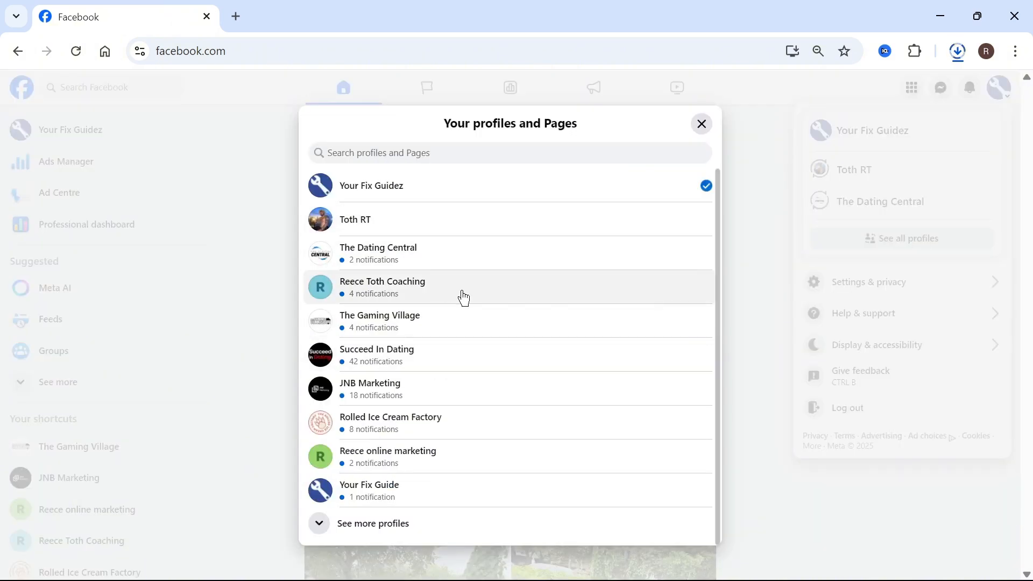
mouse_move(403, 194)
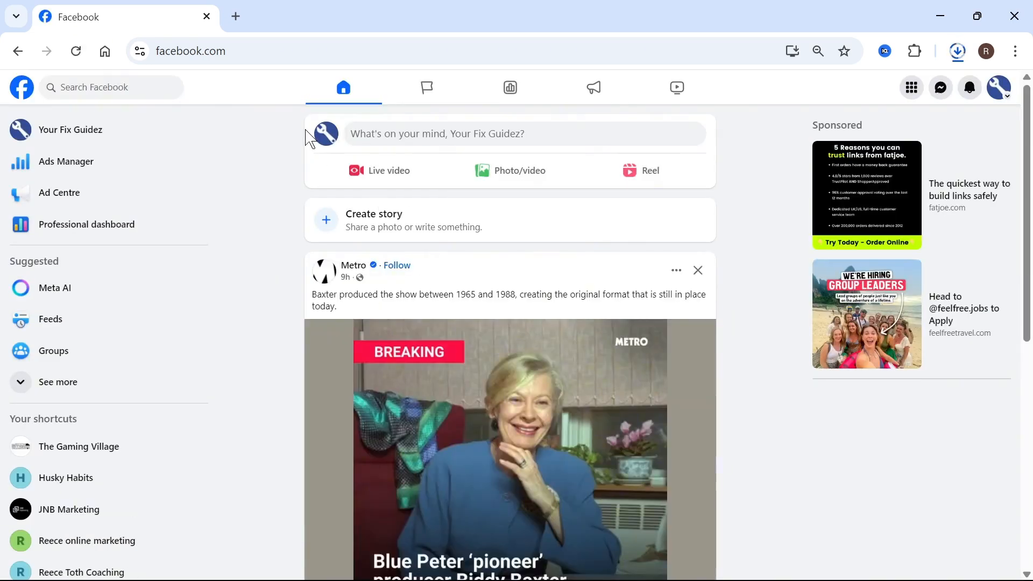
- Open the Your Fix Guidez Page from the left sidebar
left_click(71, 129)
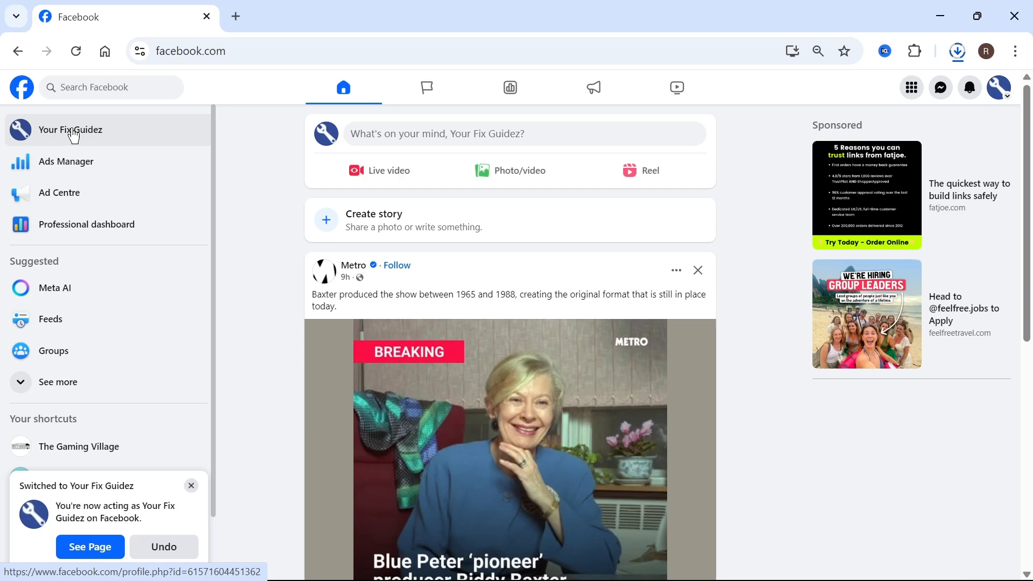
left_click(71, 129)
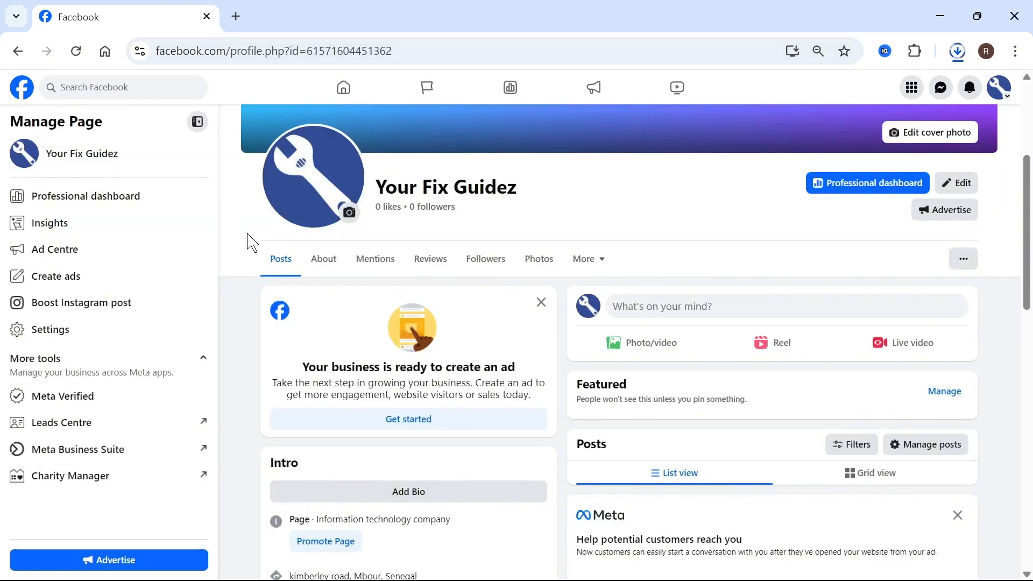
mouse_move(97, 459)
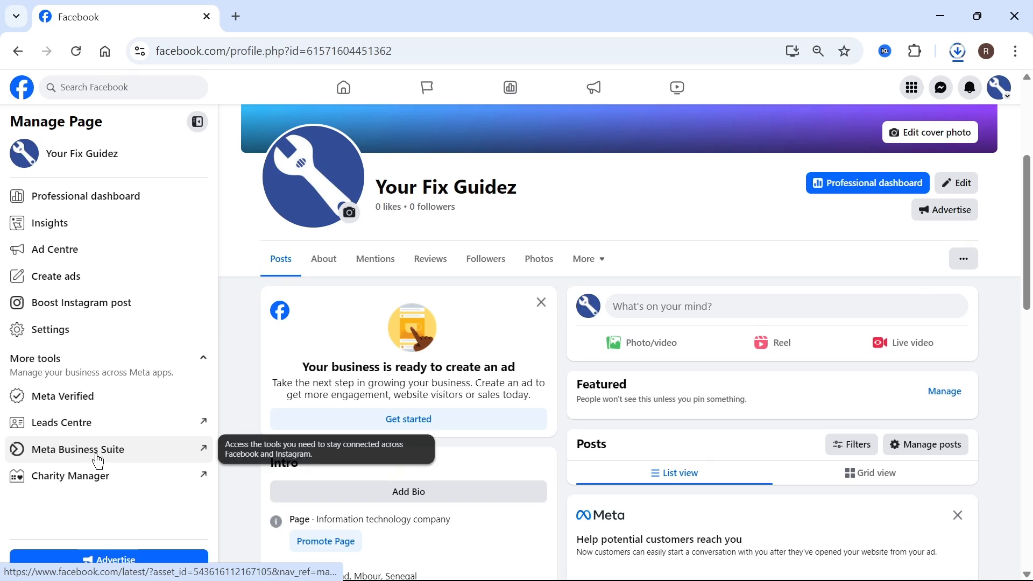
- Launch Meta Business Suite for Your Fix Guidez and expand the business portfolio switcher
left_click(78, 450)
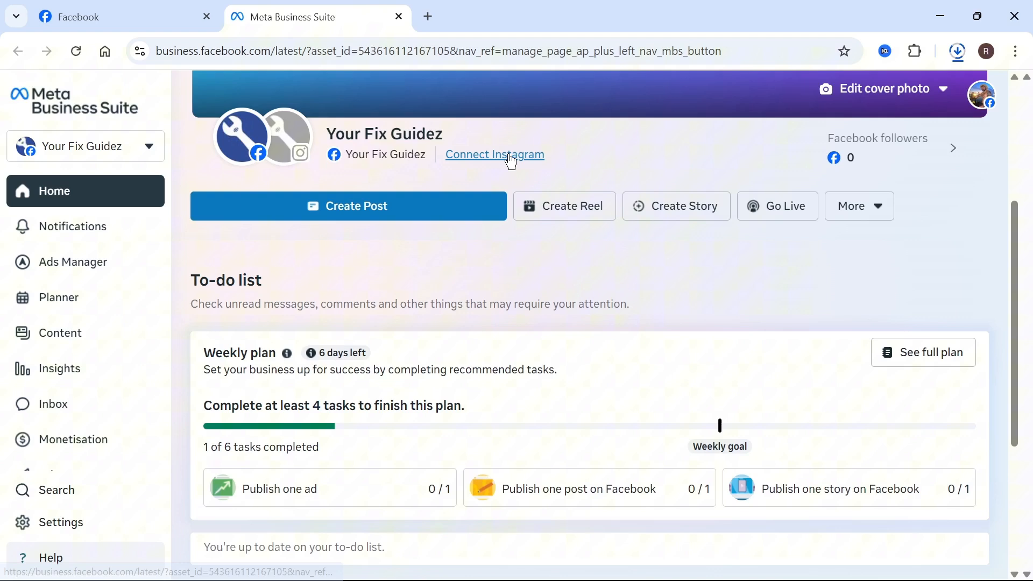
mouse_move(386, 122)
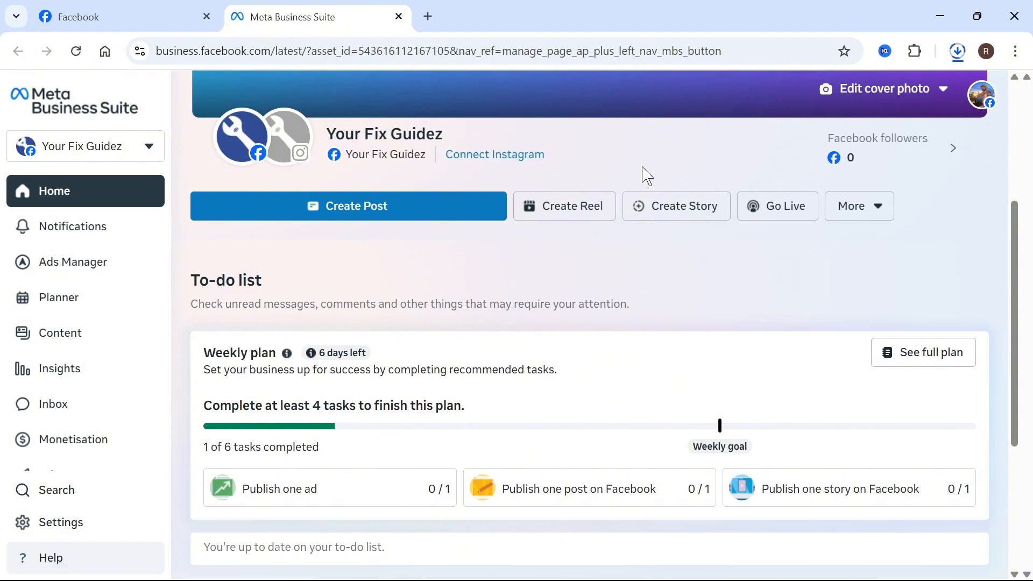
mouse_move(273, 127)
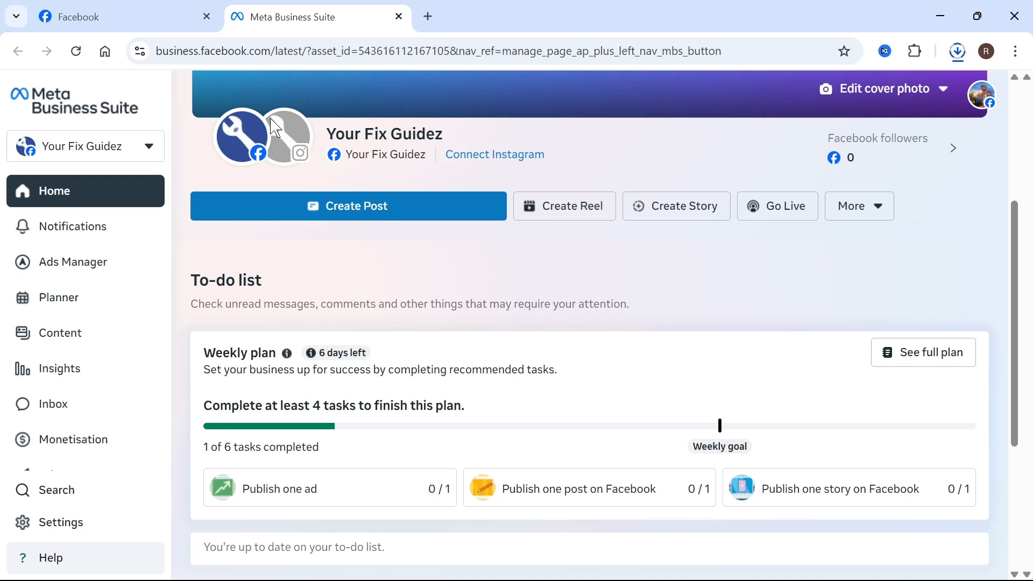
mouse_move(85, 101)
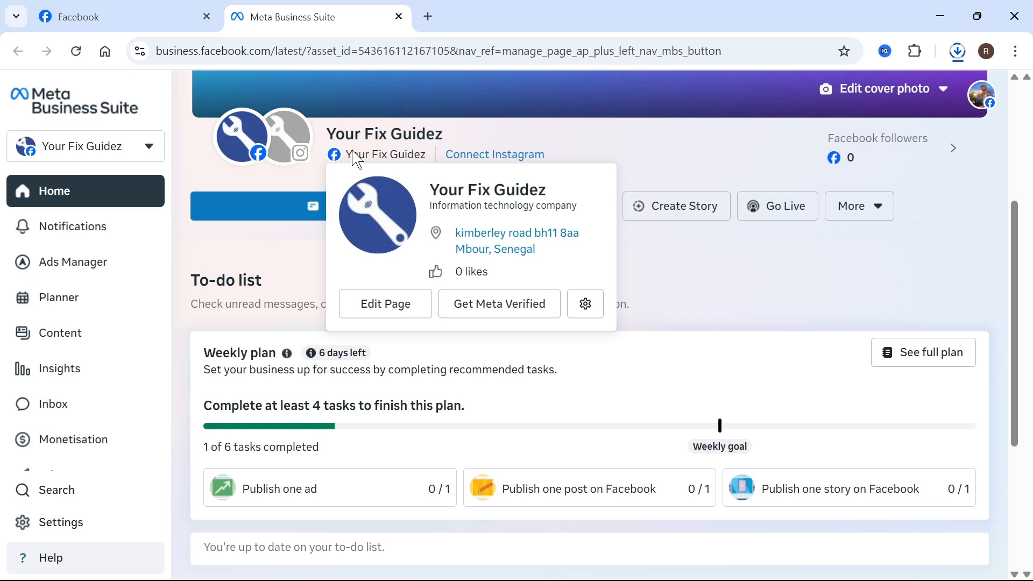
mouse_move(559, 123)
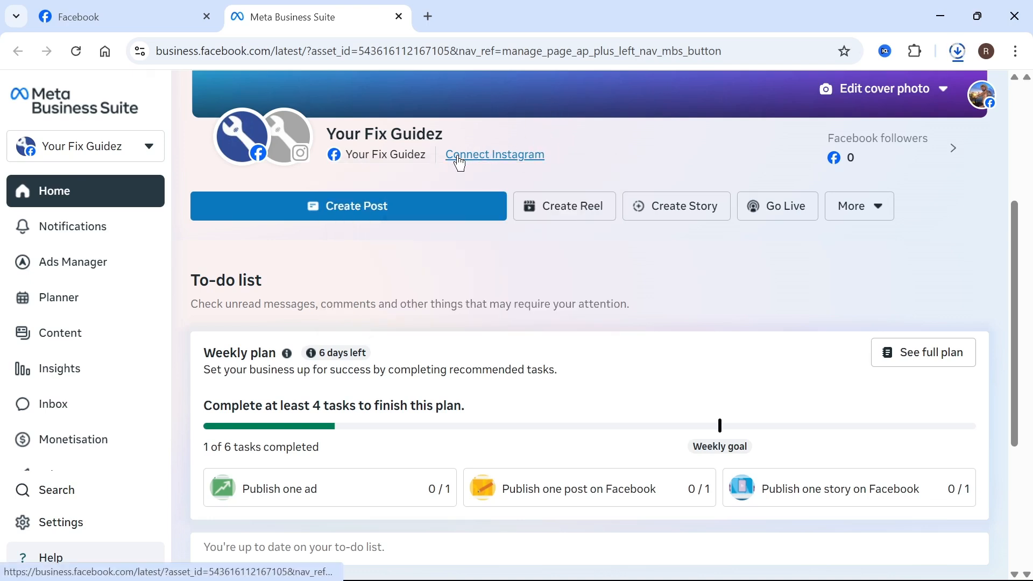
left_click(495, 155)
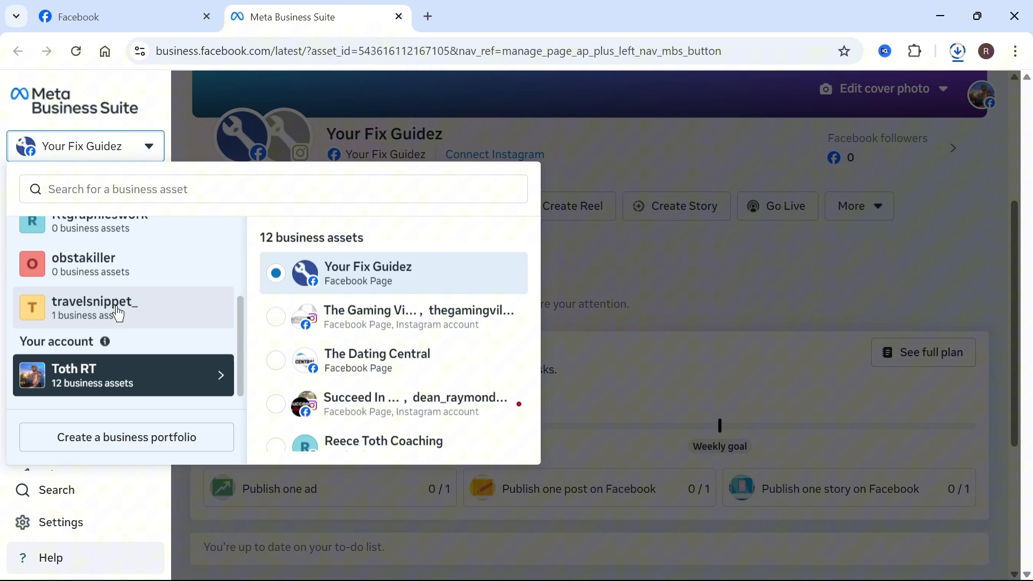
- Choose the travelsnippet_ portfolio to load the Travel Snippet home
left_click(95, 307)
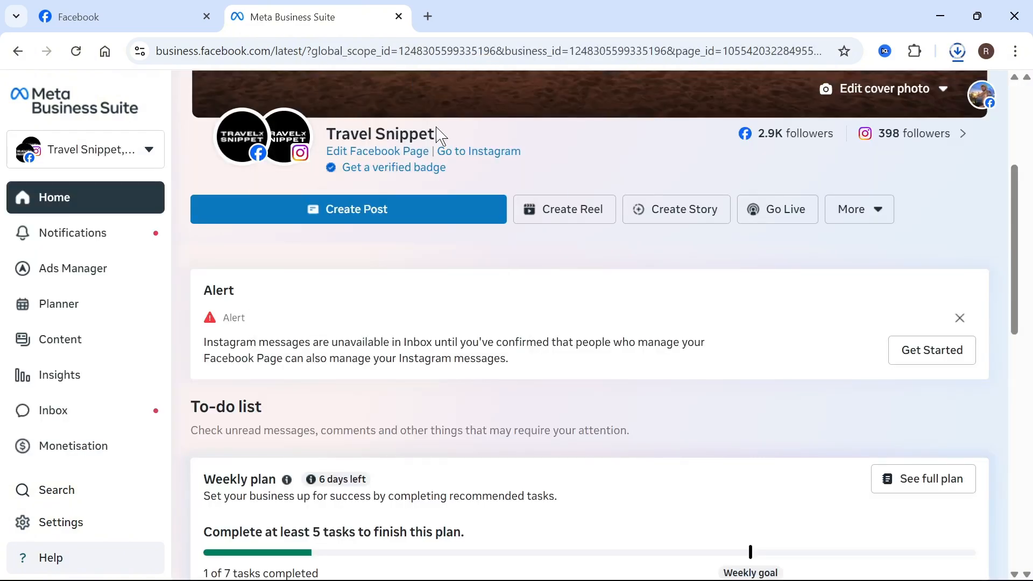
mouse_move(585, 137)
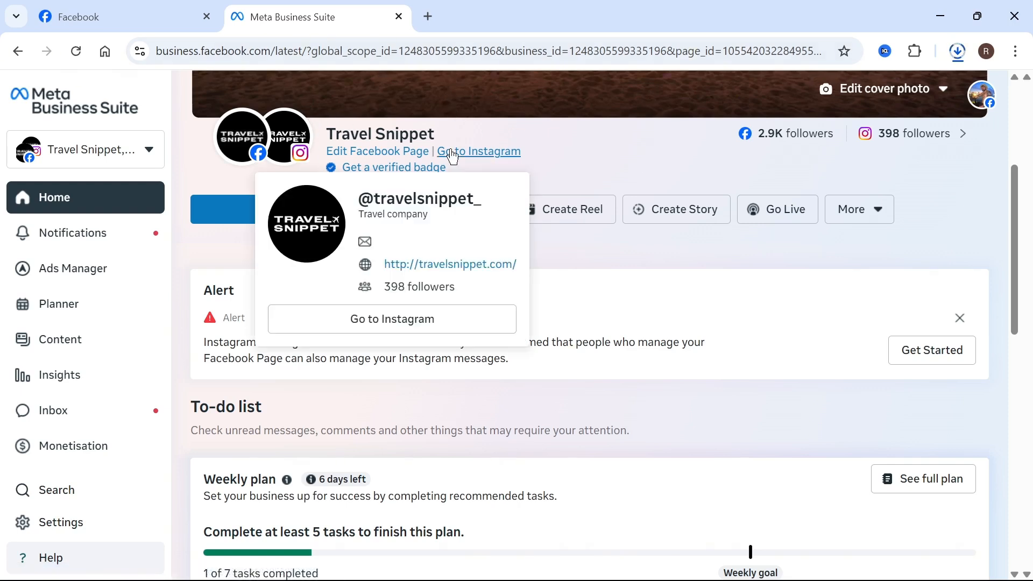
mouse_move(55, 530)
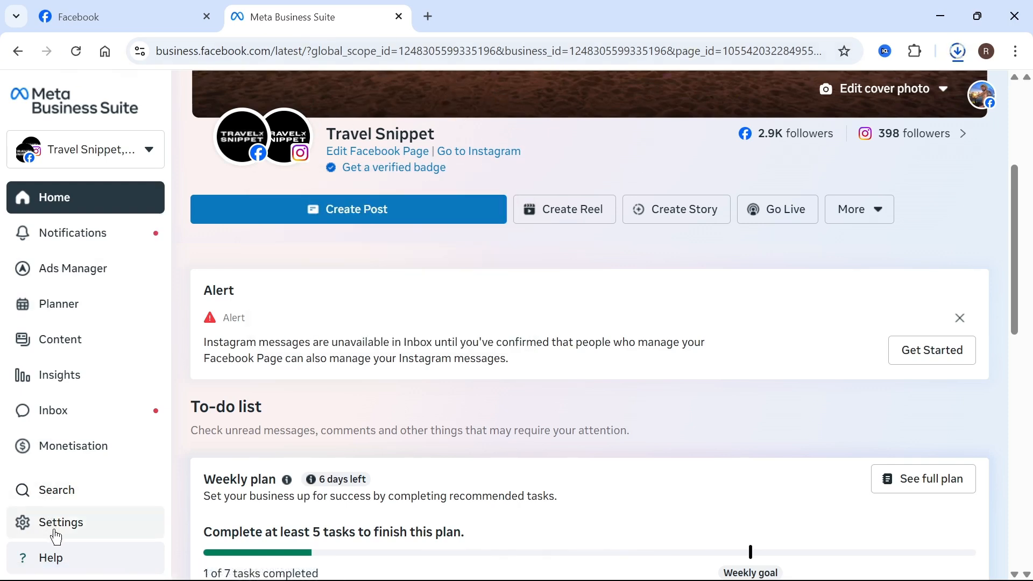
left_click(61, 522)
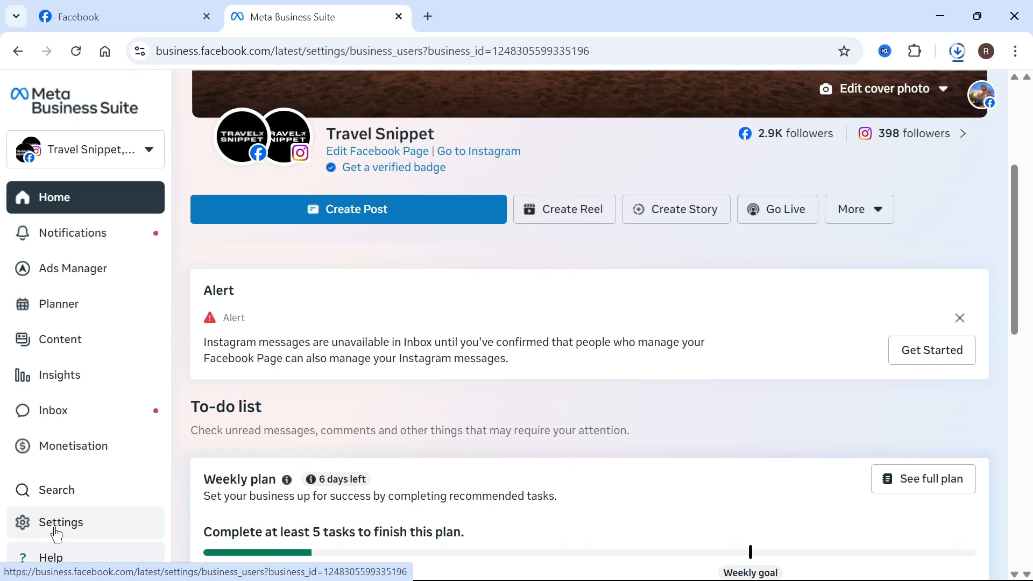
left_click(60, 522)
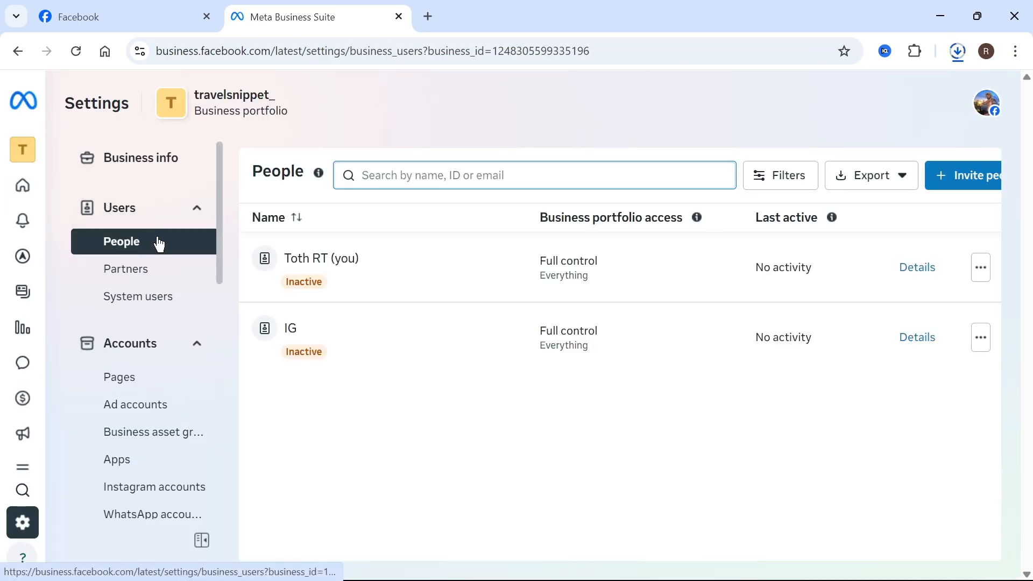
left_click(975, 175)
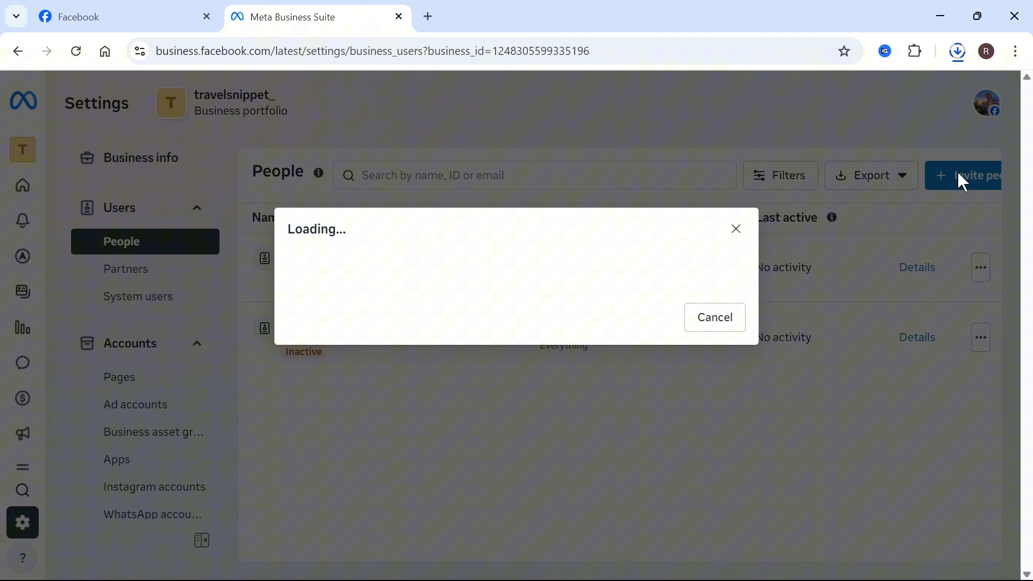
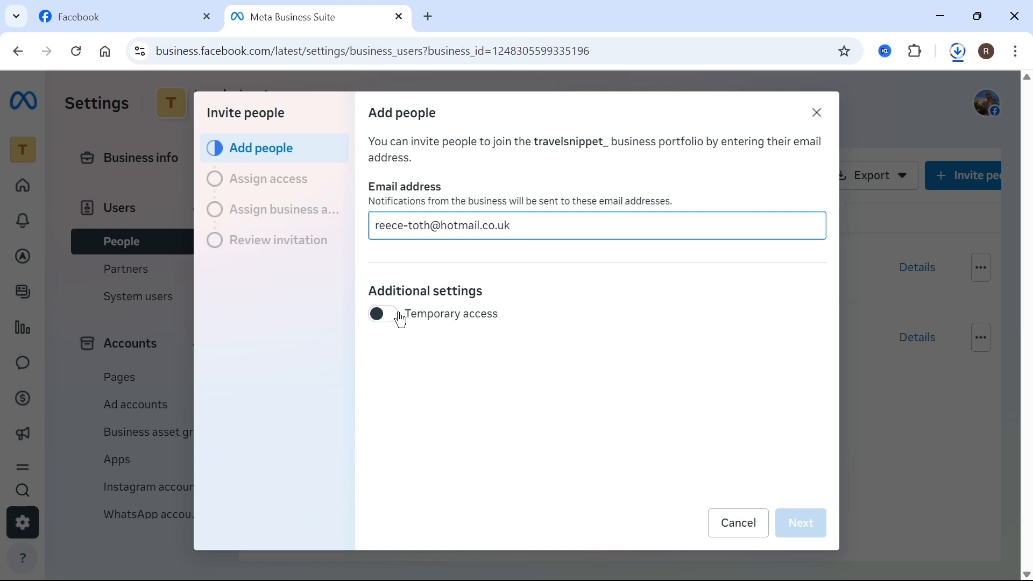
left_click(382, 314)
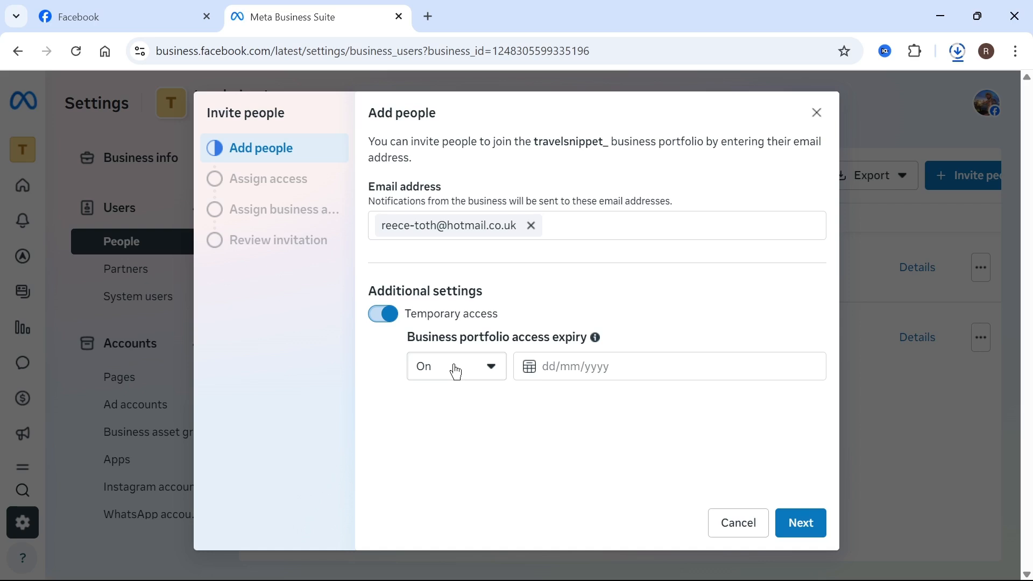
mouse_move(406, 320)
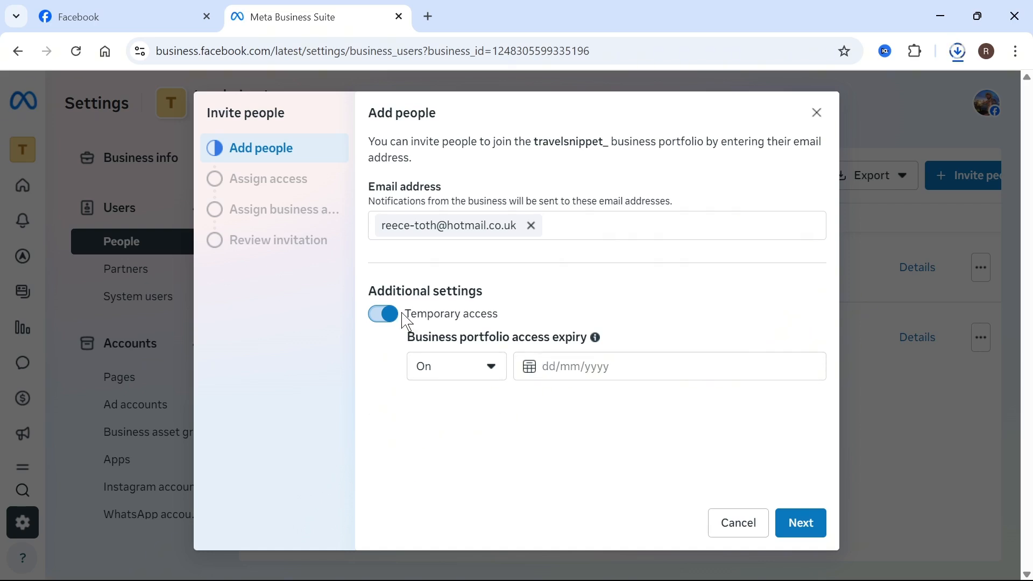
left_click(800, 523)
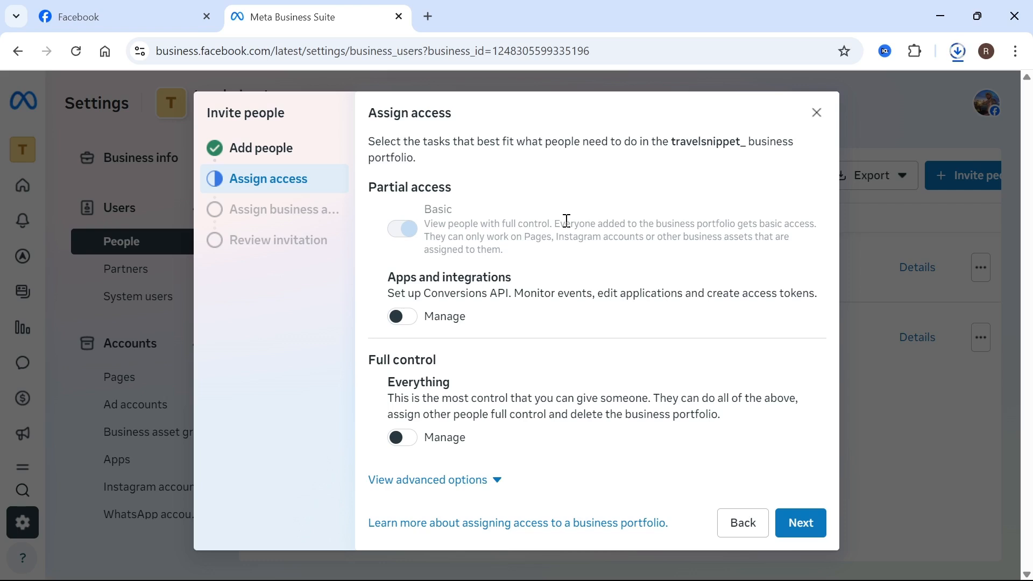
mouse_move(532, 259)
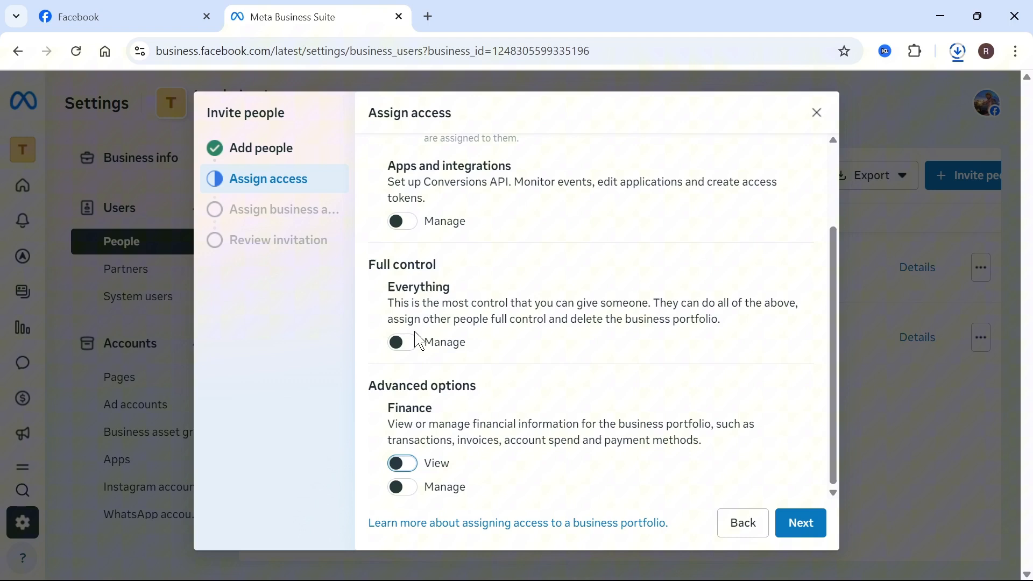
- Keep only Basic partial access and move on to assigning business assets
left_click(801, 522)
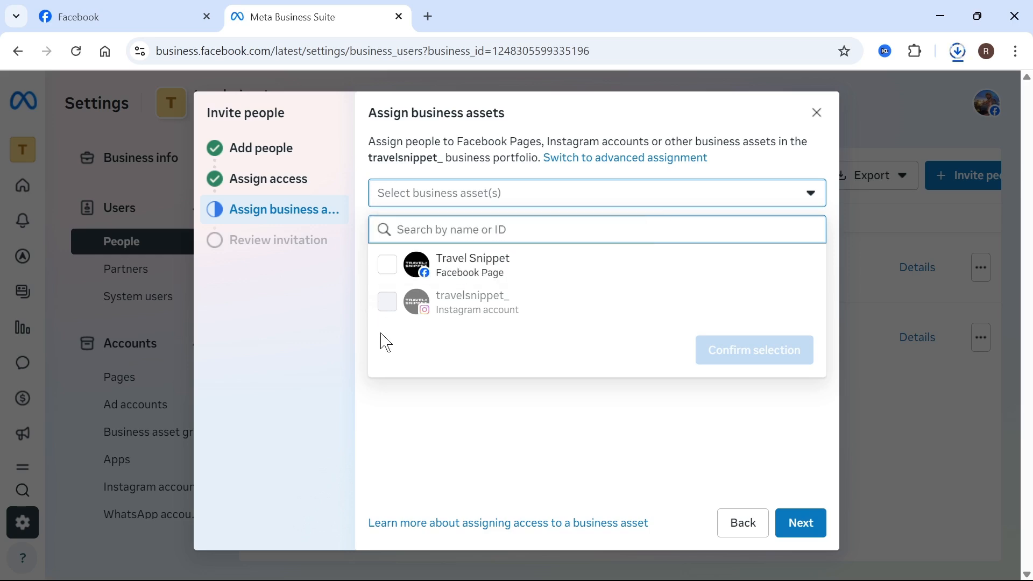
mouse_move(416, 264)
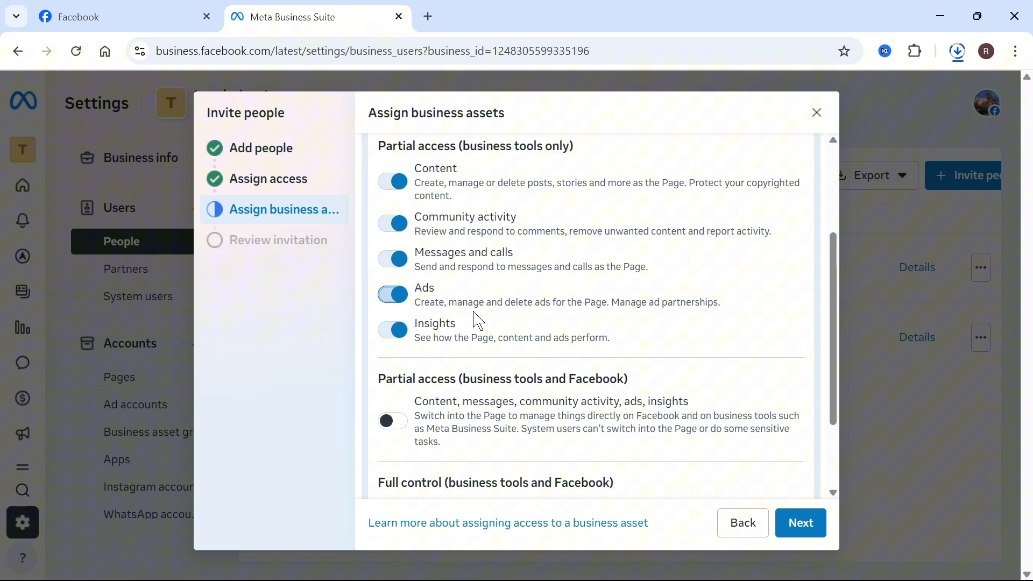
- Keep Travel Snippet Page access to content, messages, ads and insights, then proceed to review
scroll("down", 3)
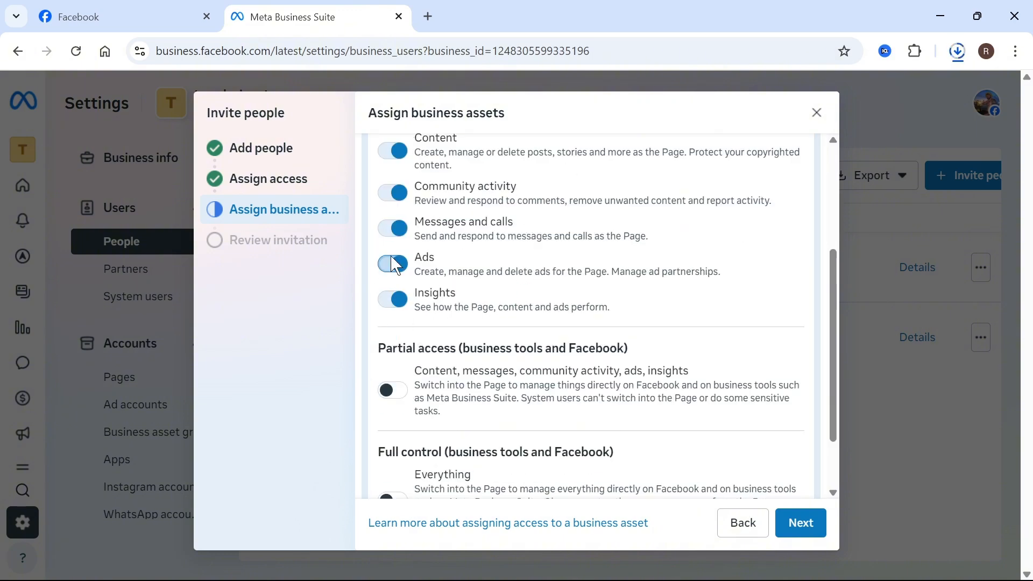
left_click(799, 523)
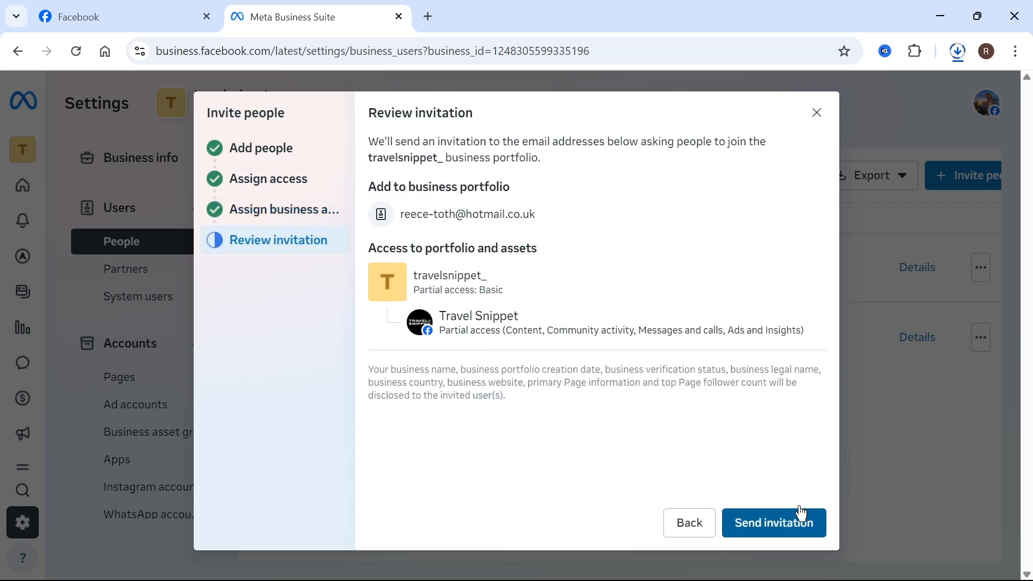
- Send the invitation and dismiss the Invitation sent confirmation to return to People
left_click(774, 523)
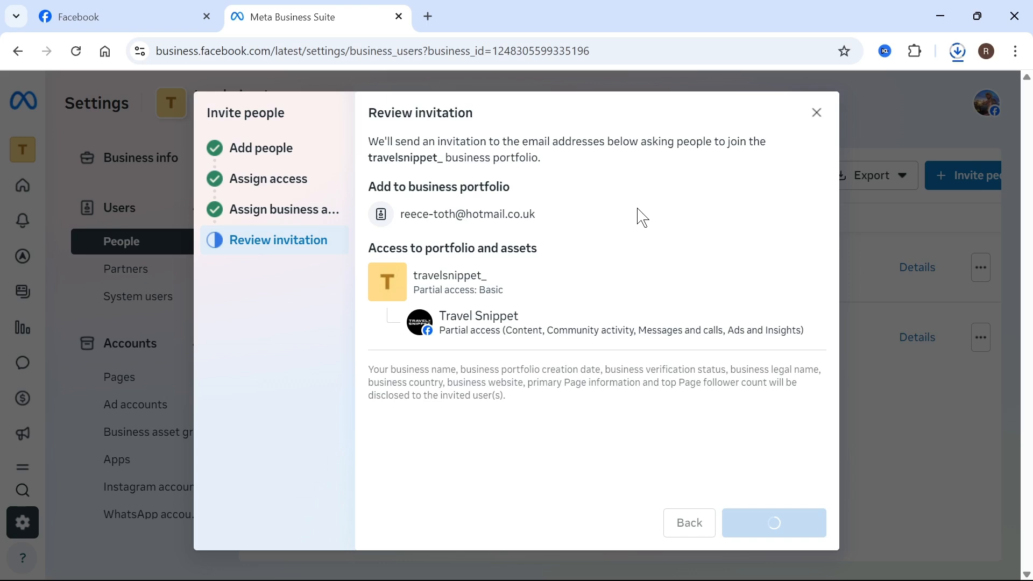
left_click(774, 523)
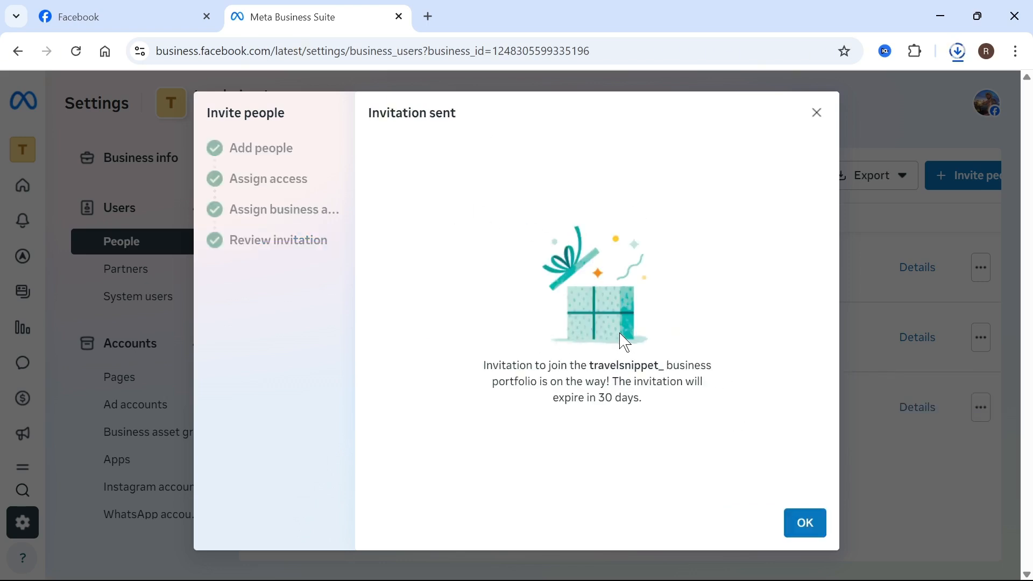
mouse_move(626, 284)
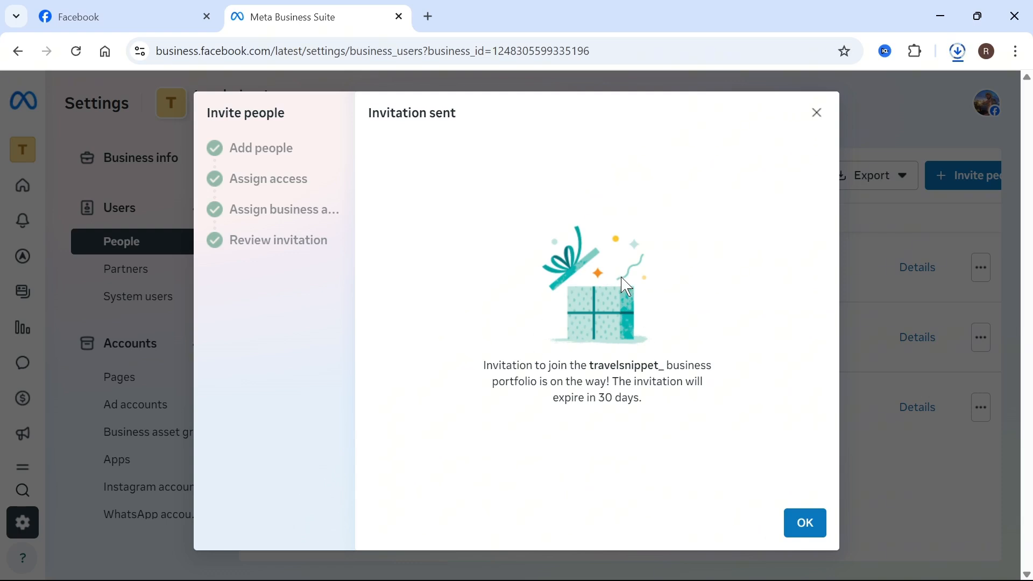
mouse_move(596, 353)
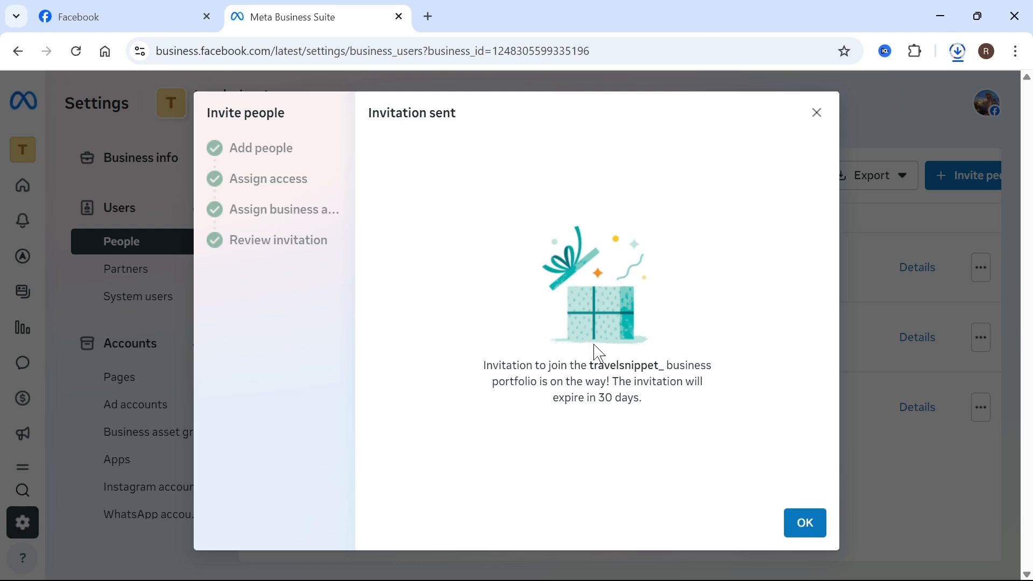
mouse_move(624, 397)
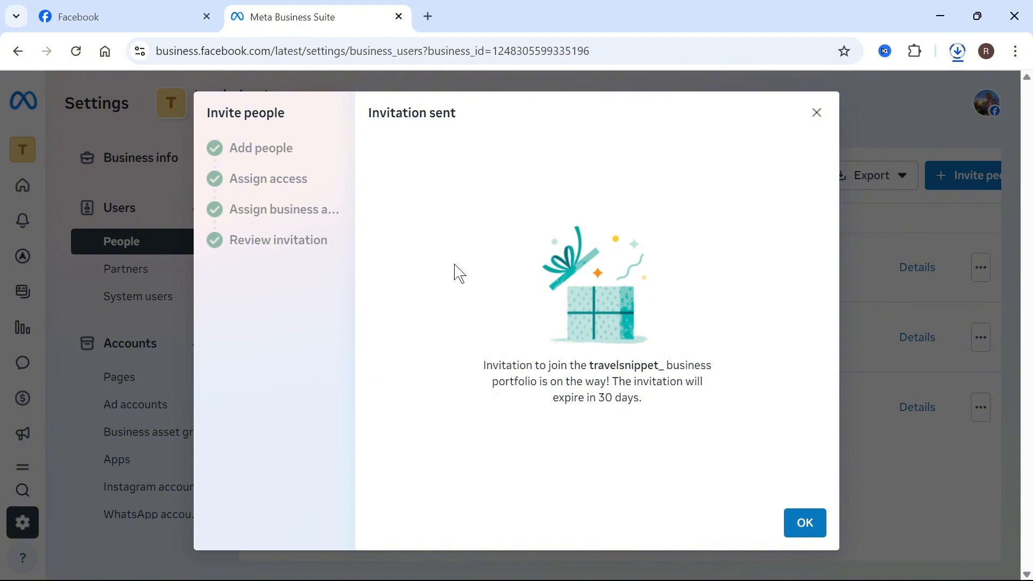
left_click(804, 522)
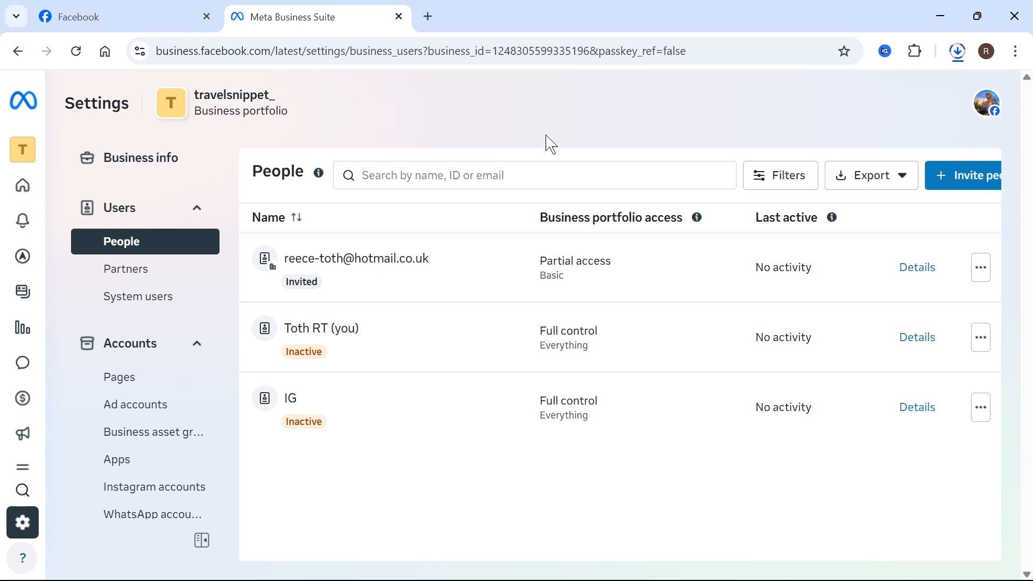
mouse_move(569, 111)
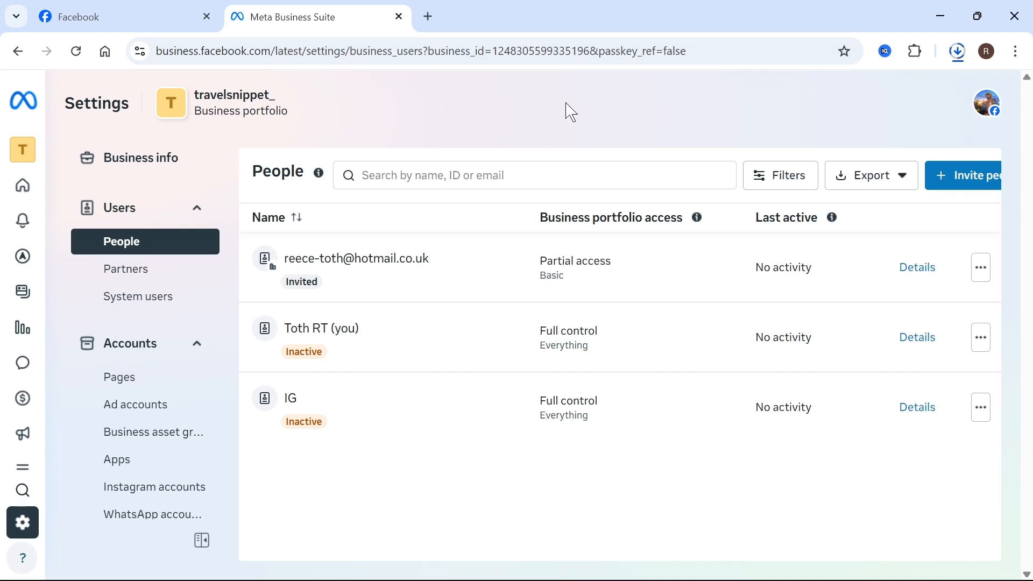